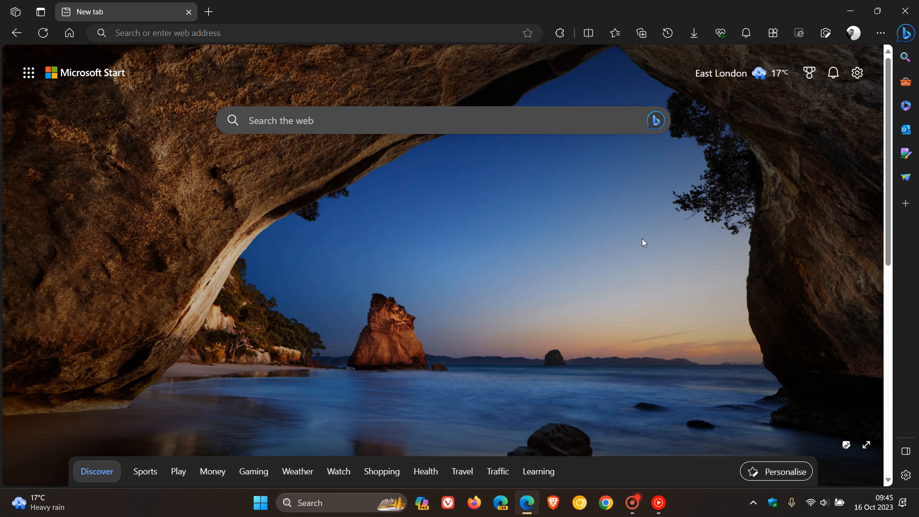
mouse_move(647, 241)
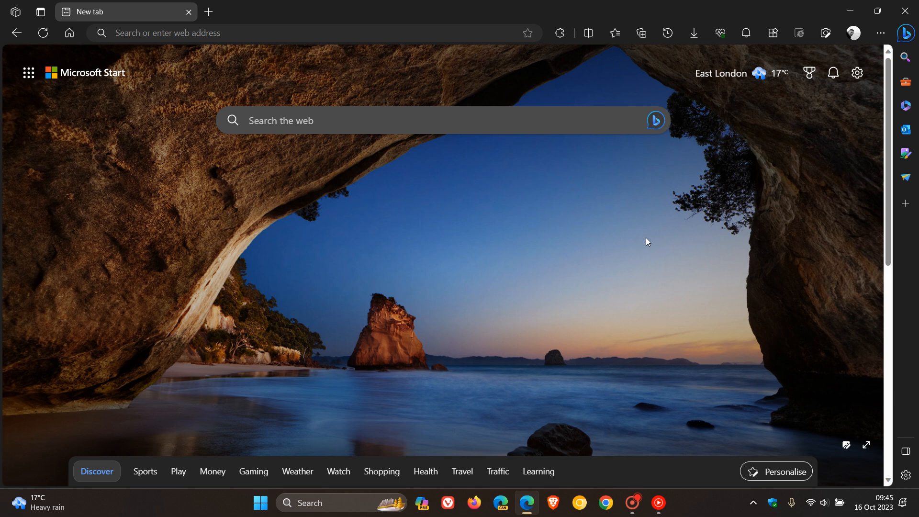
mouse_move(677, 224)
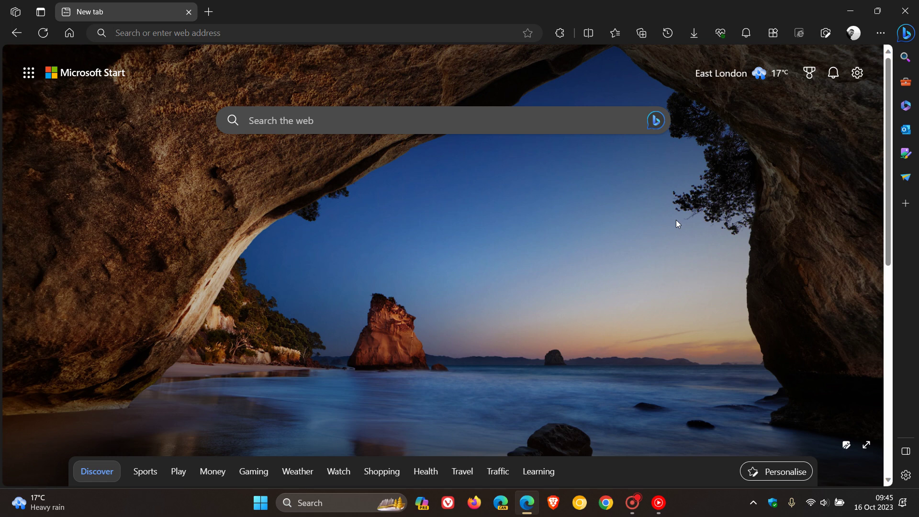
mouse_move(649, 221)
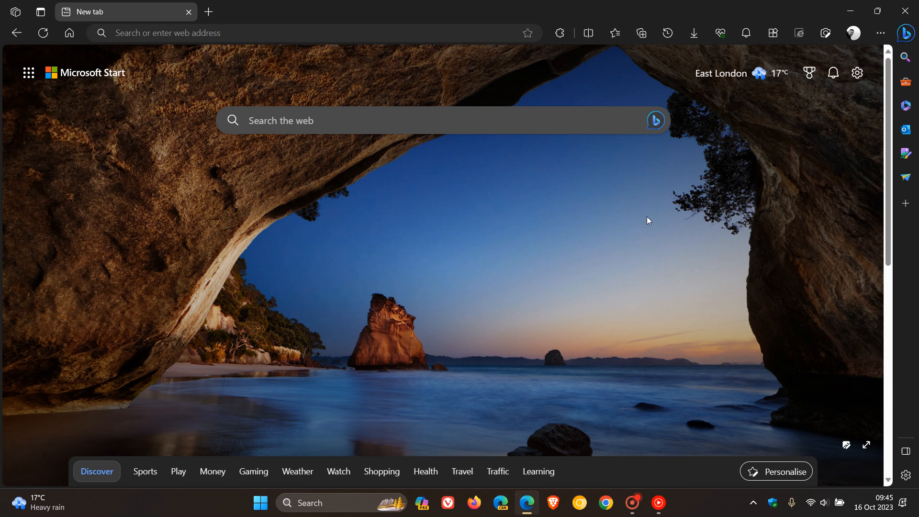
mouse_move(859, 94)
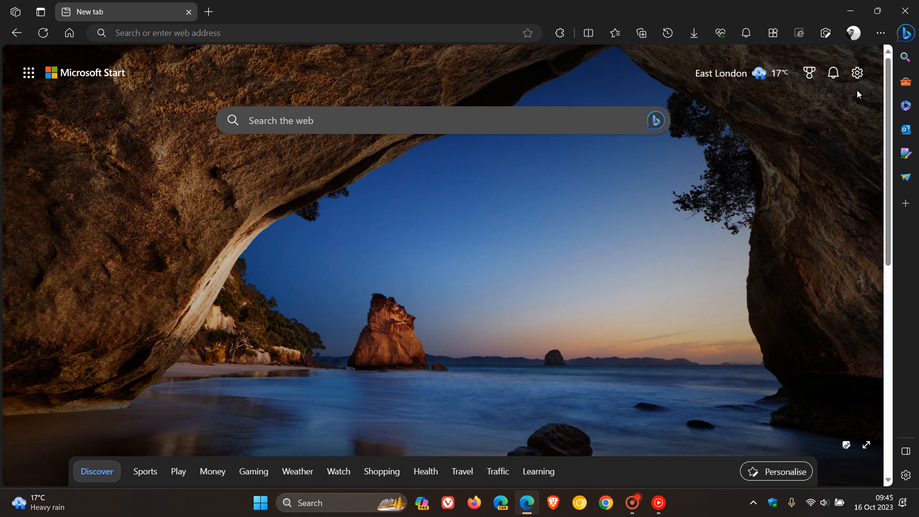
Step: Show the About Microsoft Edge page with the browser's version via Help and feedback
left_click(879, 32)
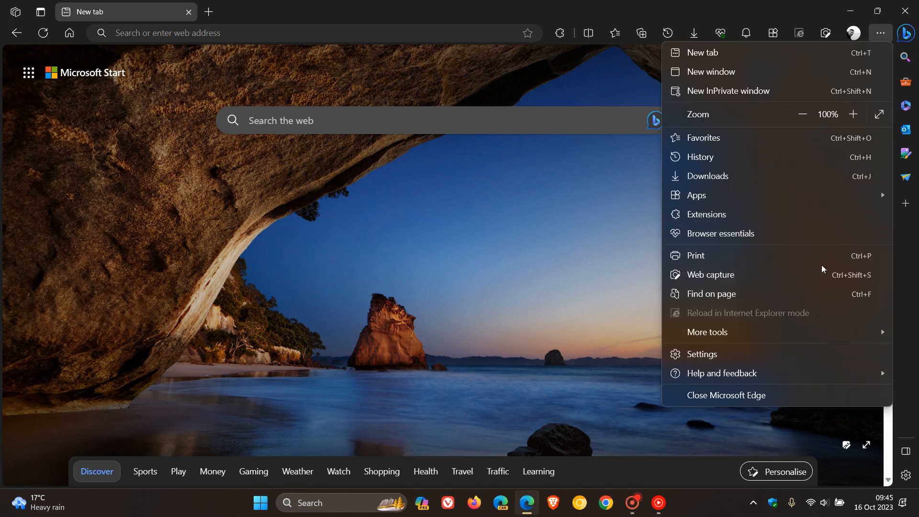
left_click(722, 372)
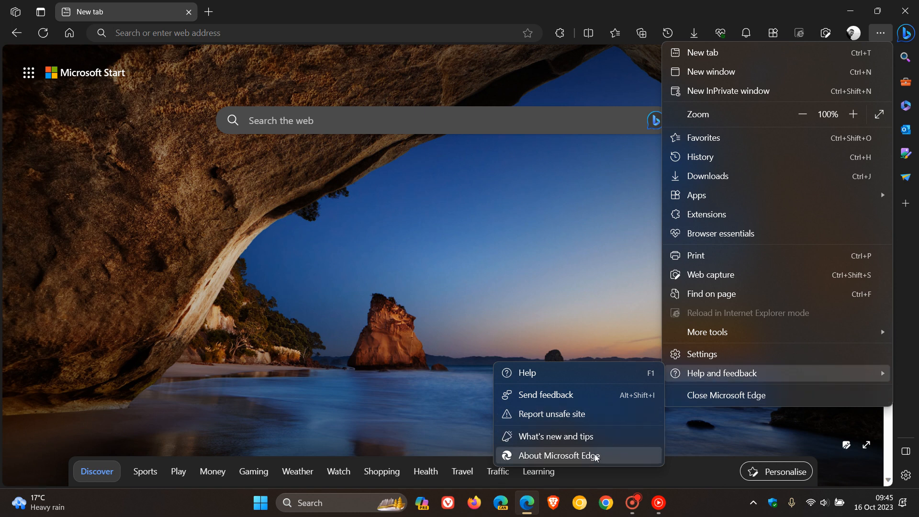
left_click(560, 456)
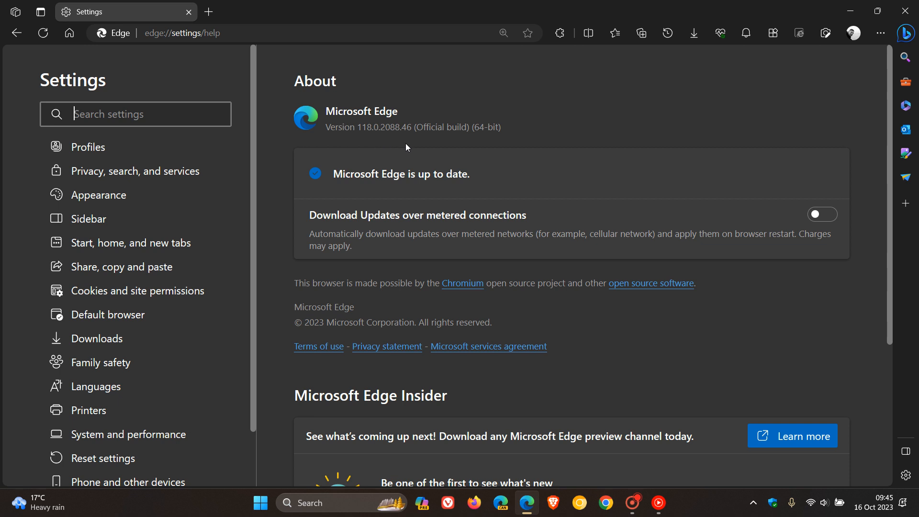
mouse_move(741, 109)
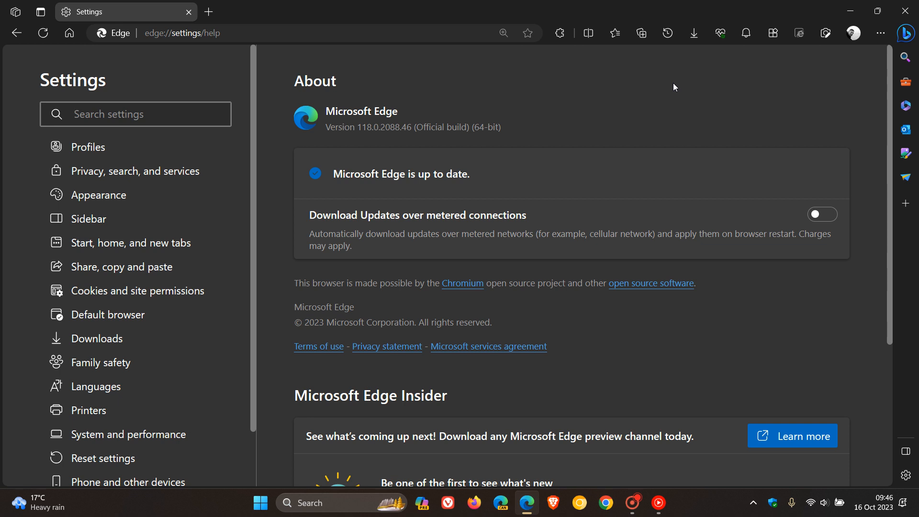
mouse_move(369, 104)
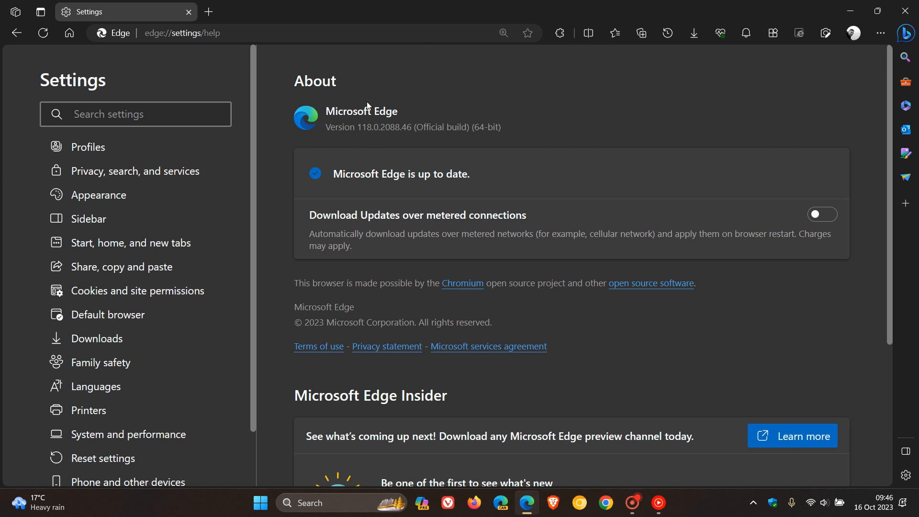
mouse_move(759, 97)
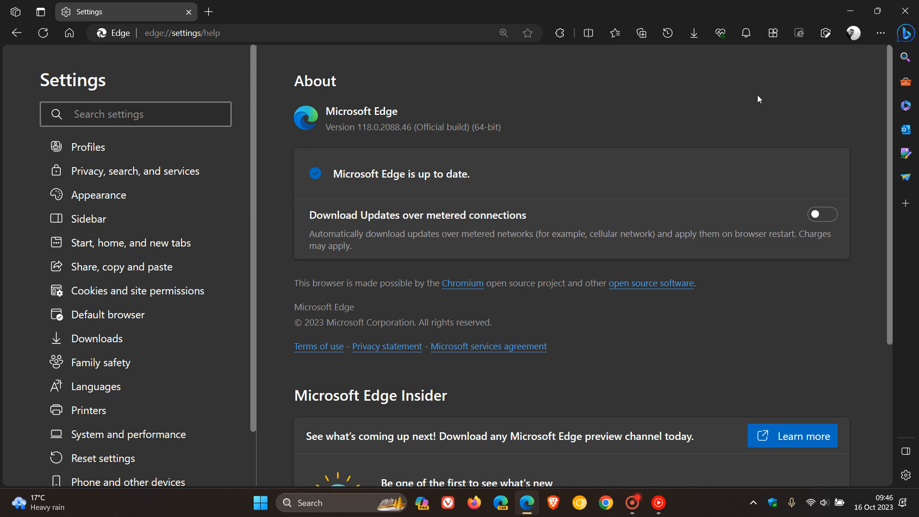
left_click(136, 114)
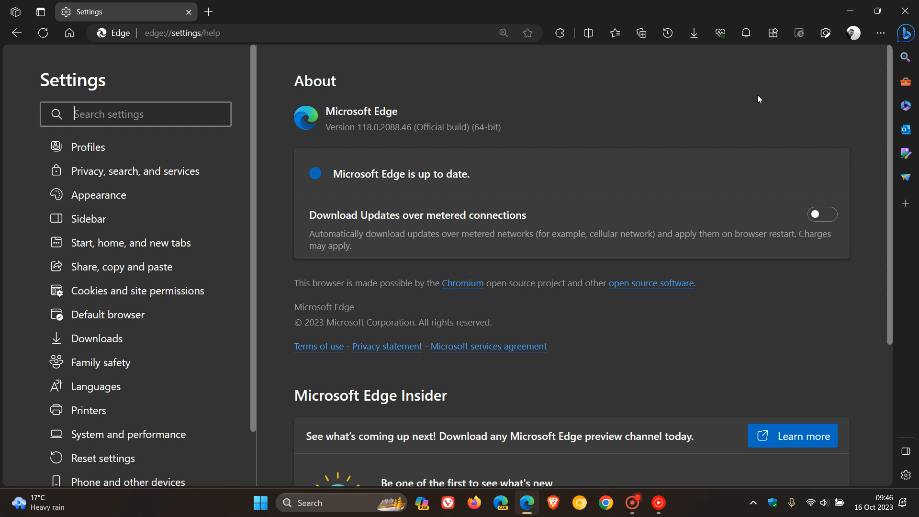
mouse_move(591, 309)
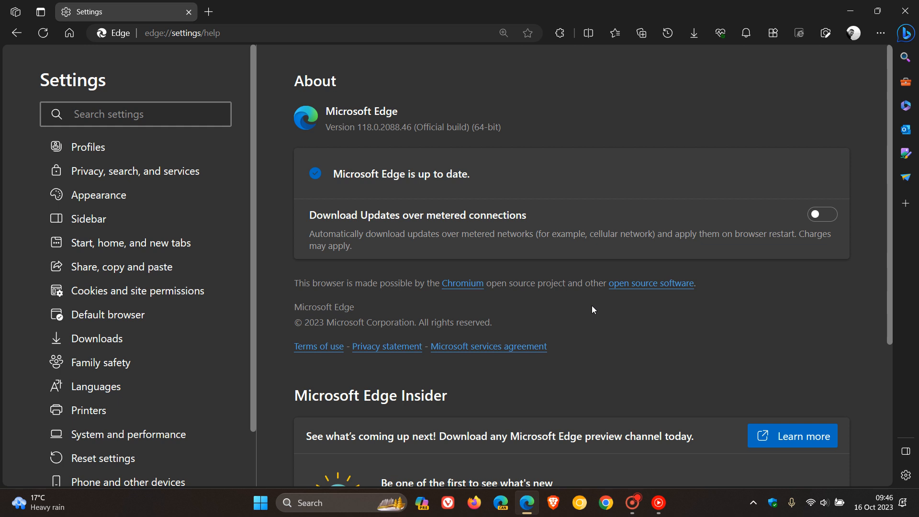
mouse_move(574, 314)
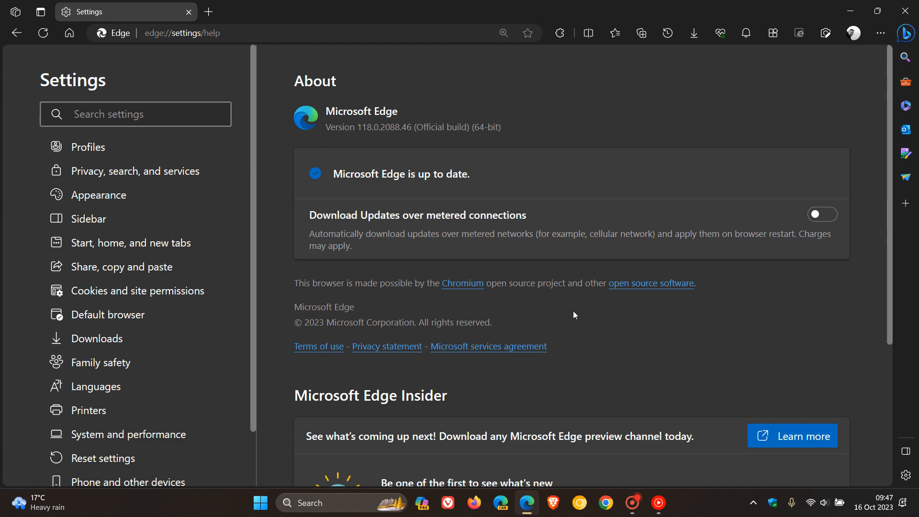
mouse_move(61, 52)
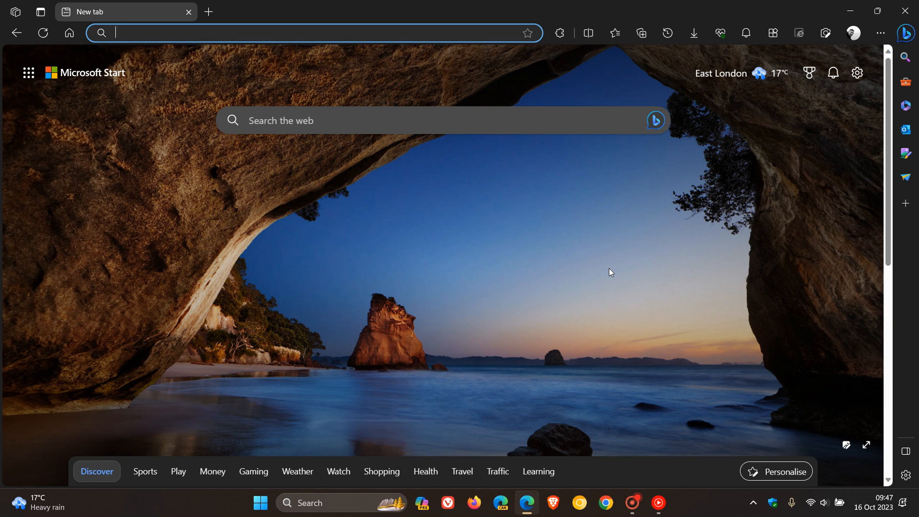
Step: Try and close the Copilot sidebar, then split the window with the open New tab in the second pane
left_click(905, 32)
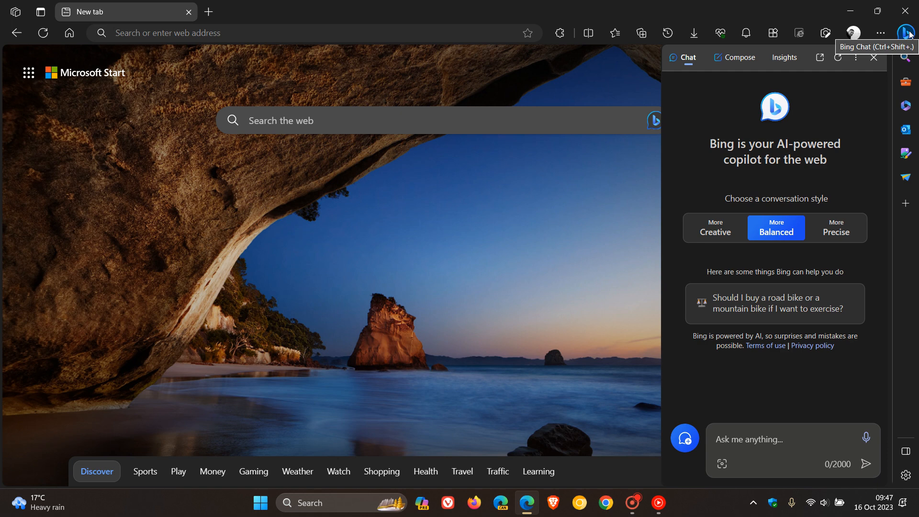
mouse_move(491, 295)
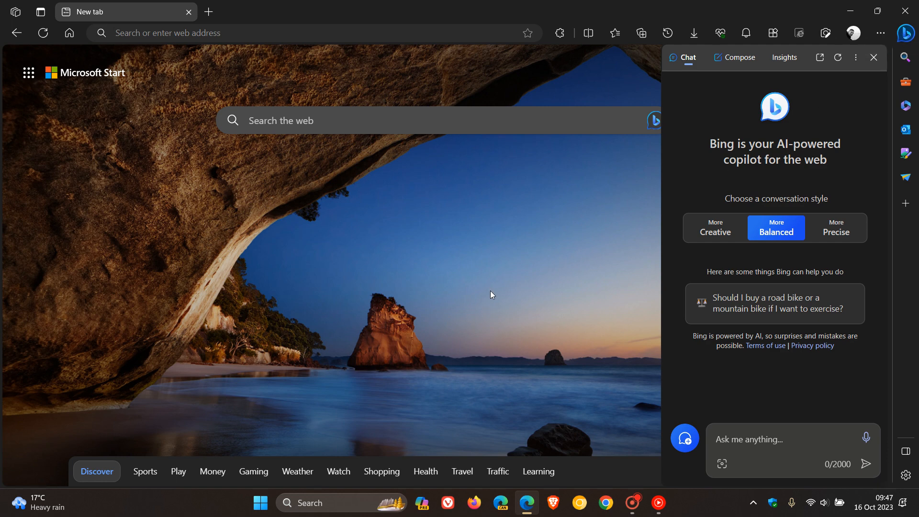
left_click(873, 58)
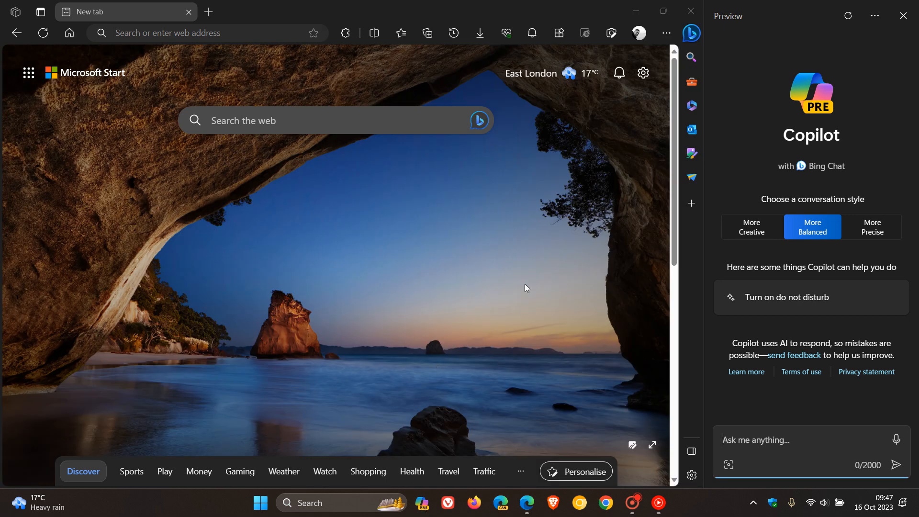
mouse_move(844, 117)
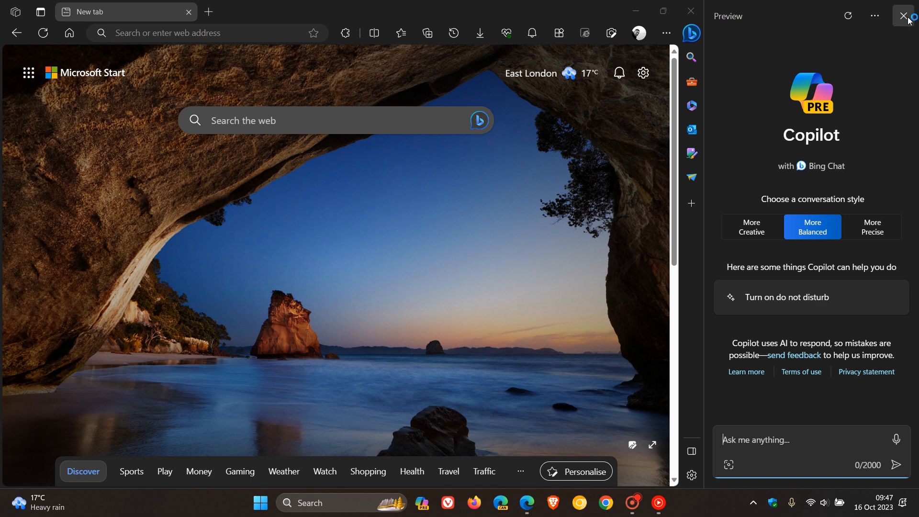
left_click(903, 15)
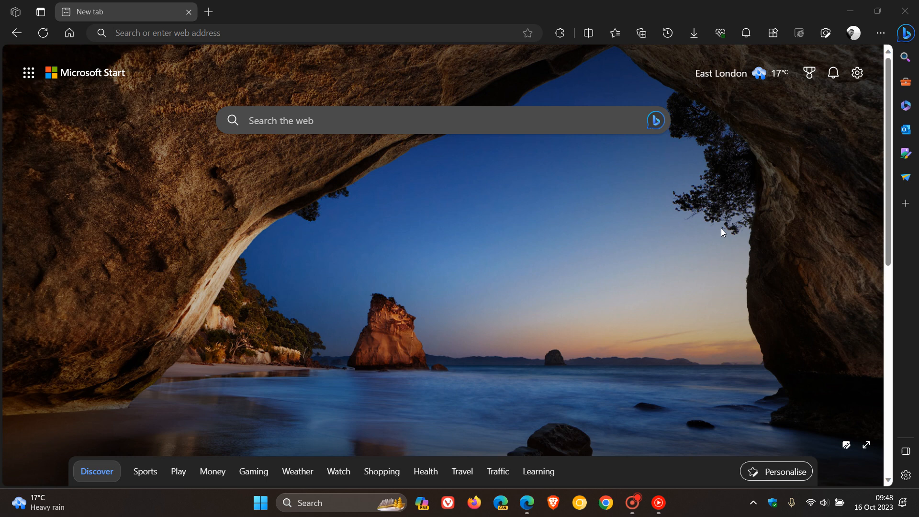
mouse_move(588, 32)
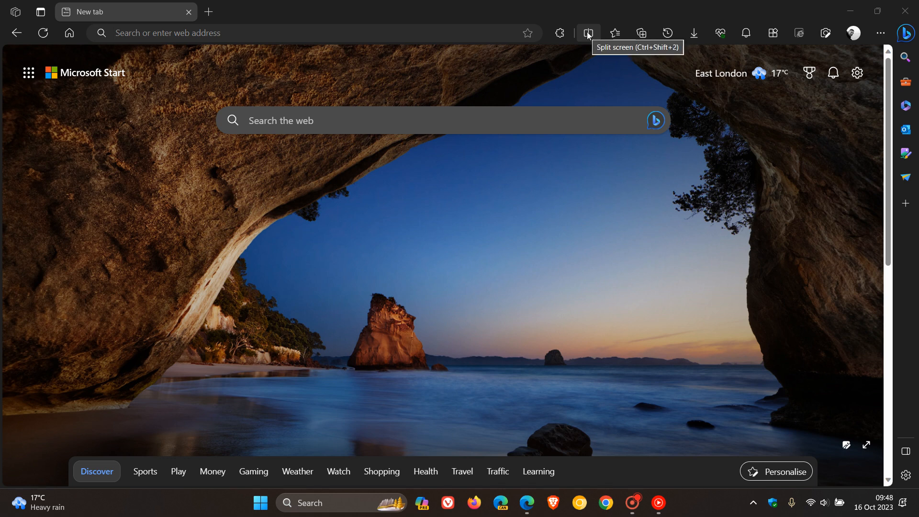
left_click(588, 33)
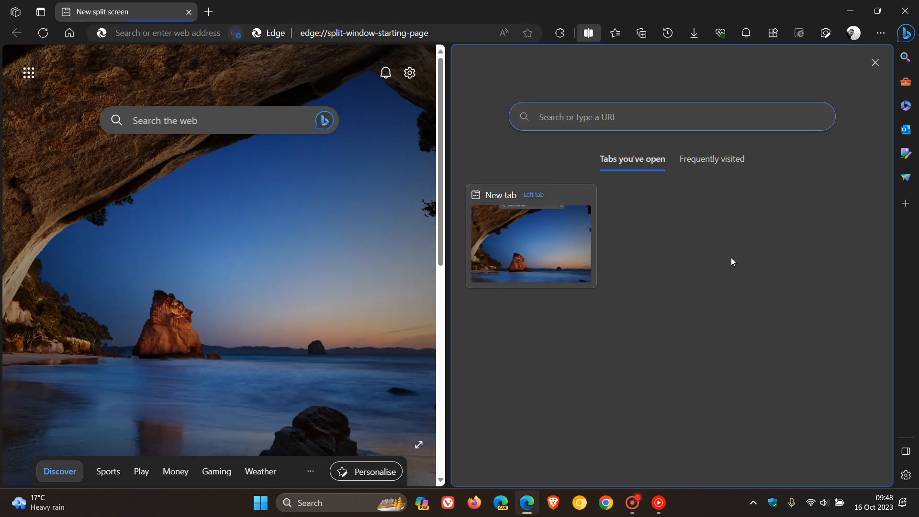
left_click(530, 244)
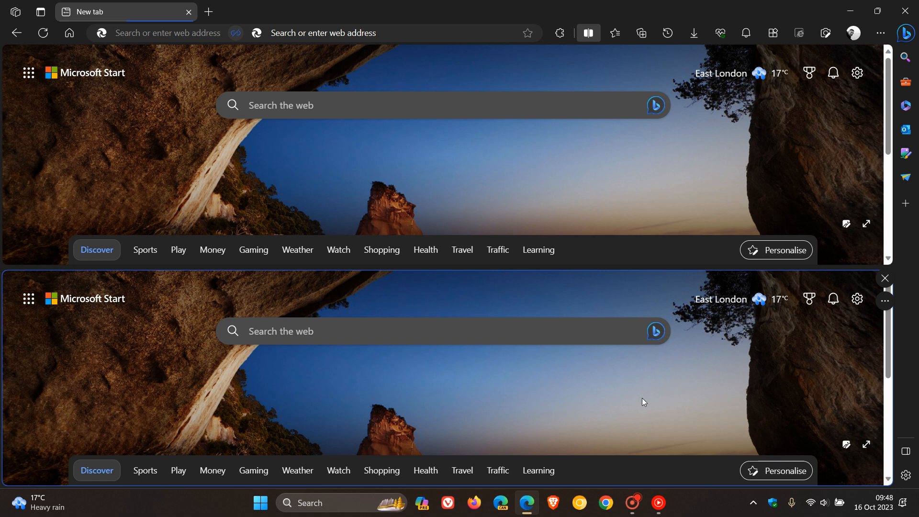
mouse_move(540, 186)
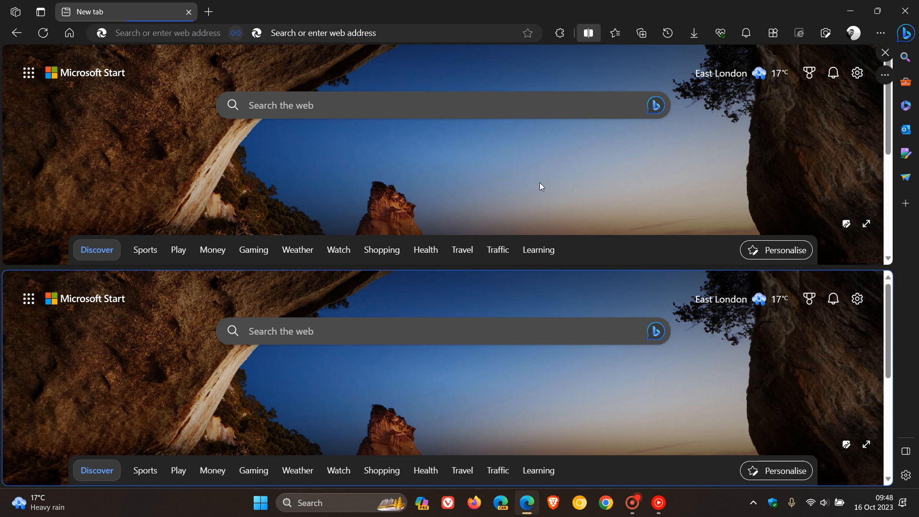
mouse_move(604, 181)
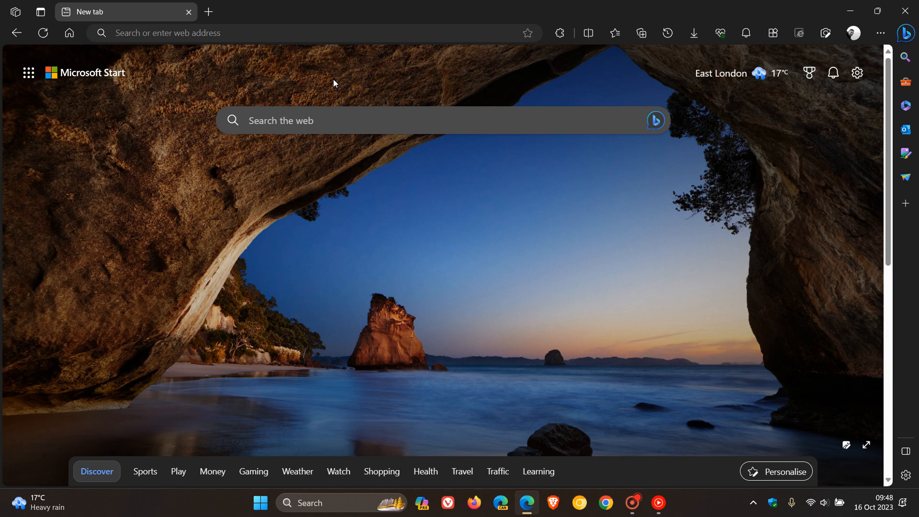
mouse_move(607, 272)
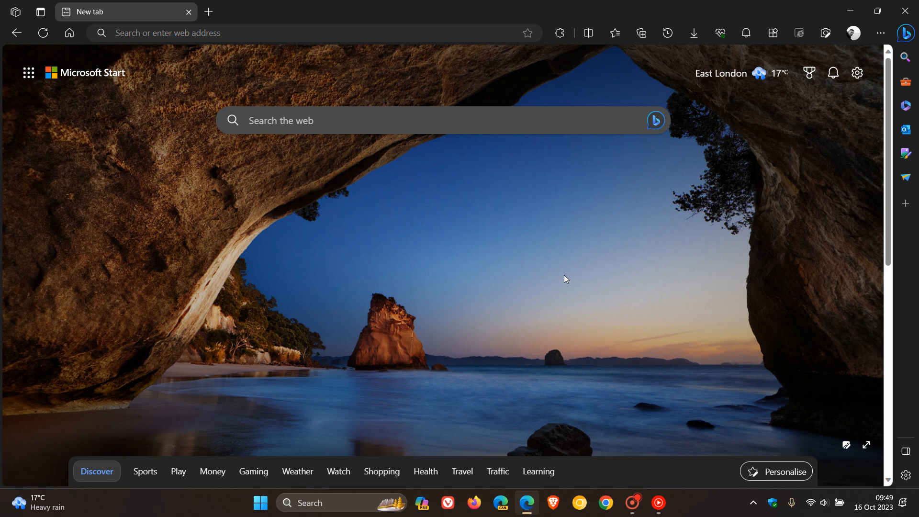
mouse_move(857, 73)
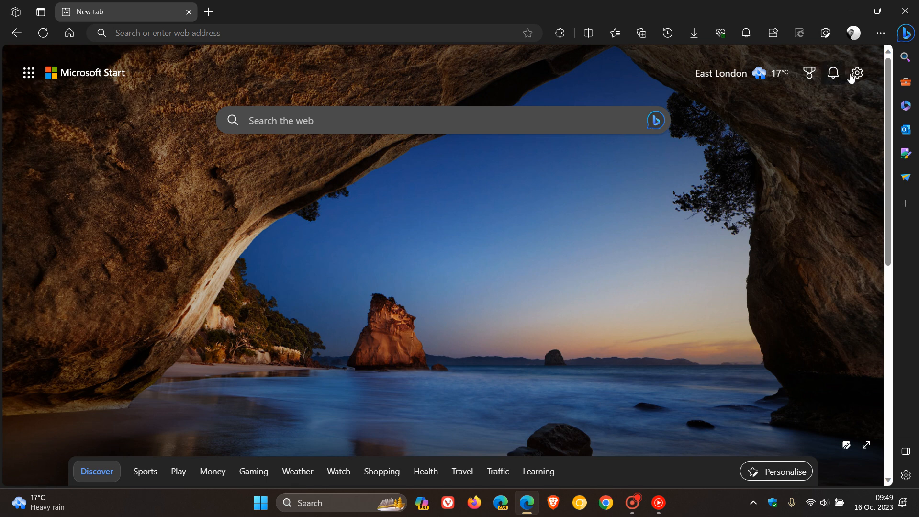
Step: Bring up the Settings and more main menu over the new tab page
left_click(880, 32)
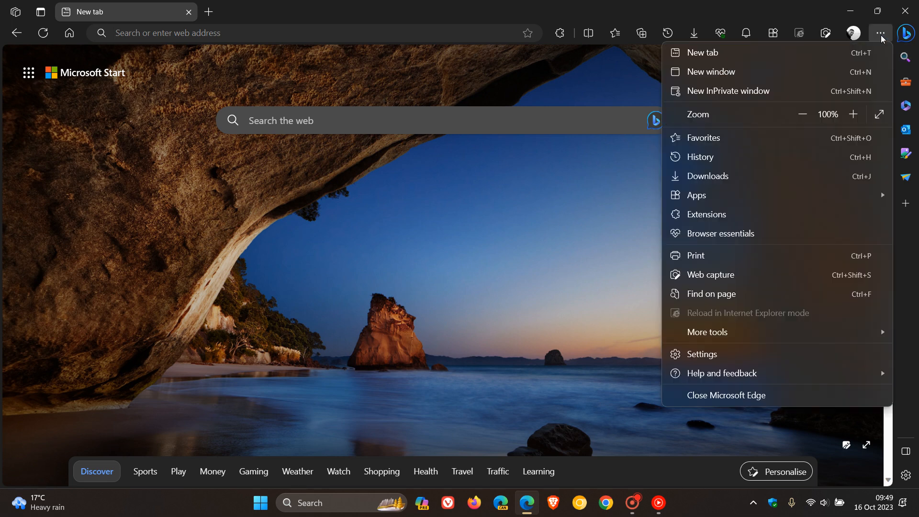
mouse_move(761, 294)
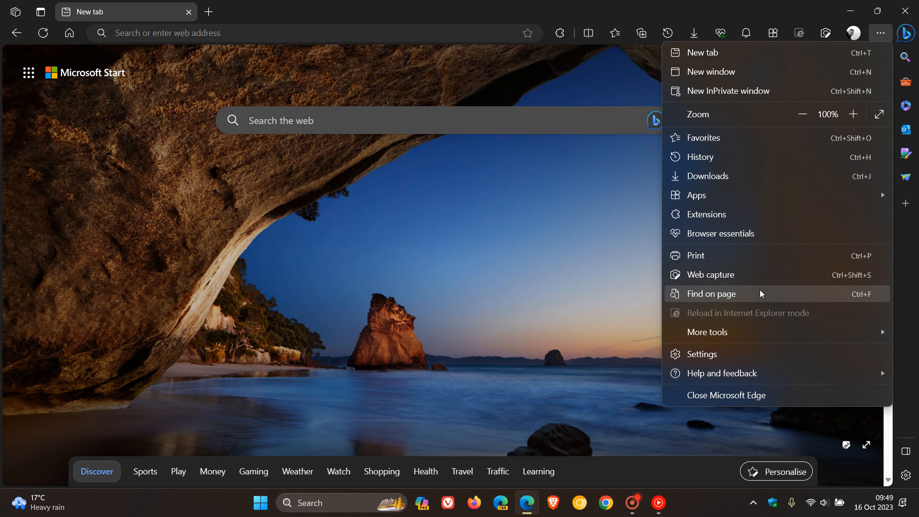
Step: Load the Microsoft Edge site and find 'edge' on the page, highlighting its 21 matches
left_click(615, 33)
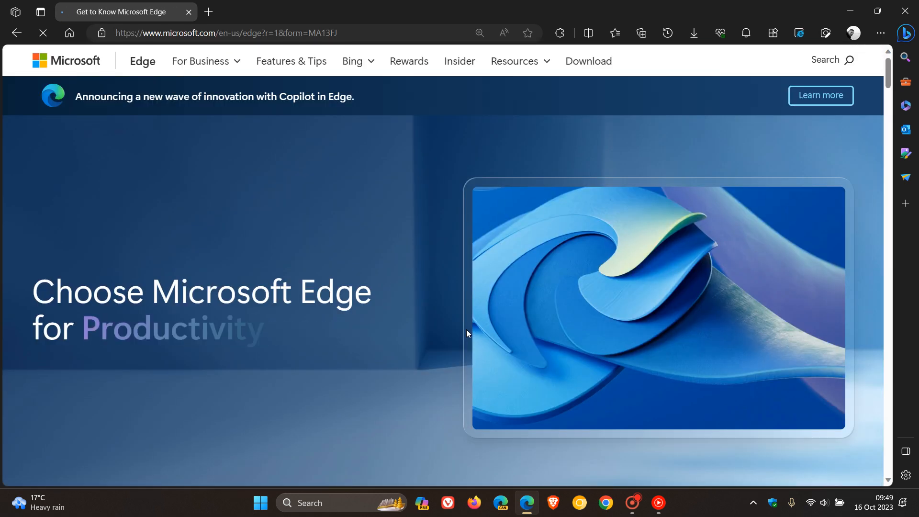
type("edge")
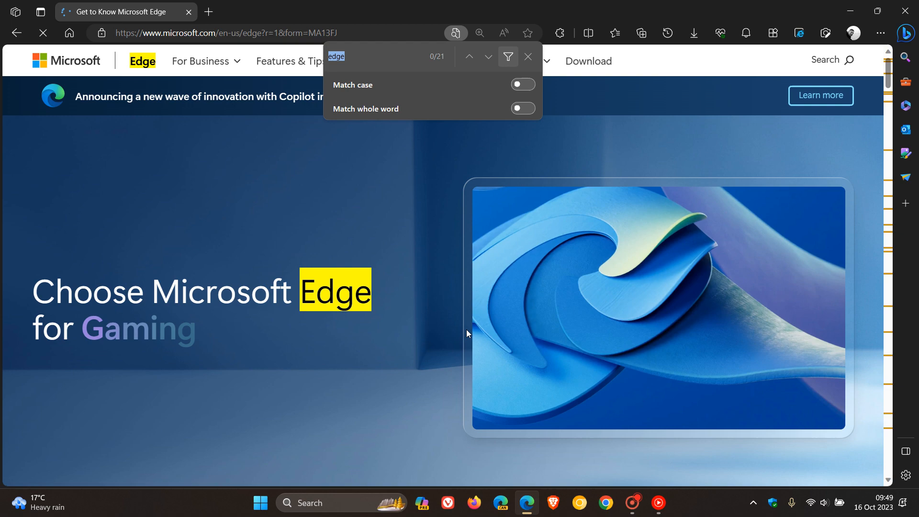
scroll("down", 3)
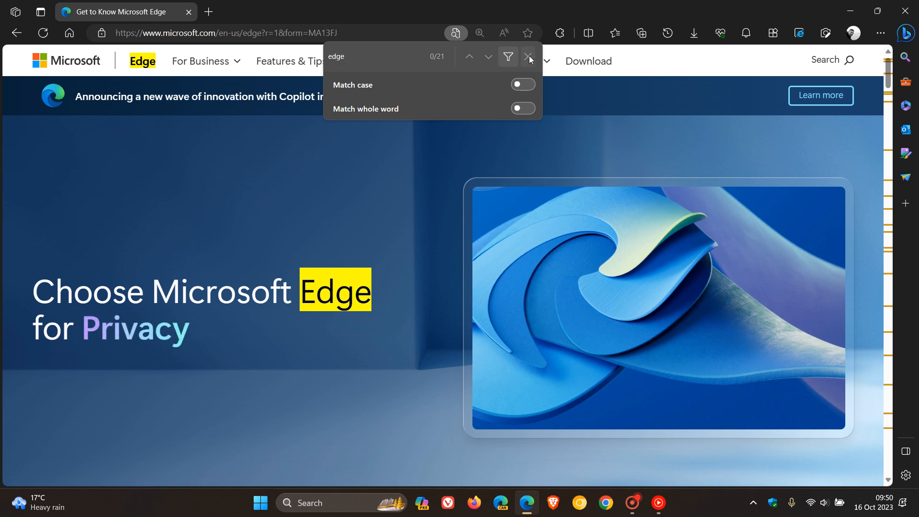
Step: Close the Find bar and show Privacy, search, and services settings at the Find on page related-matches option
left_click(529, 57)
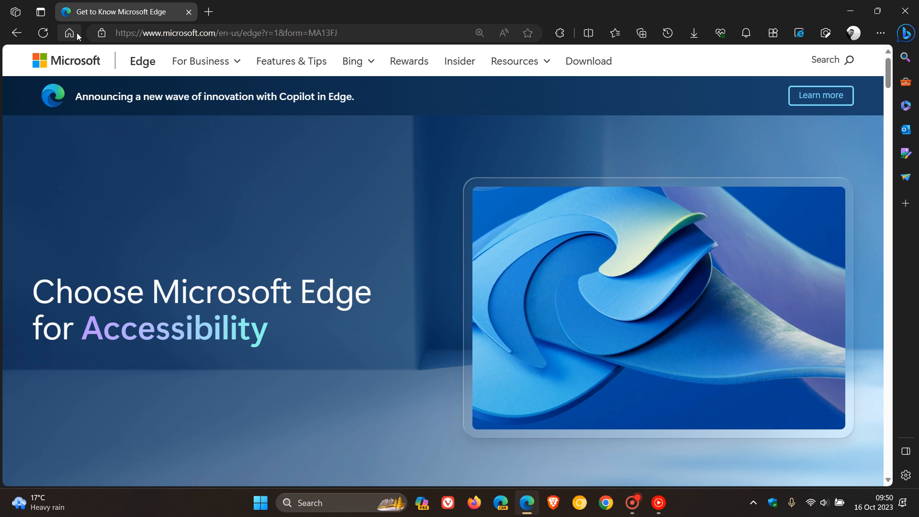
left_click(881, 32)
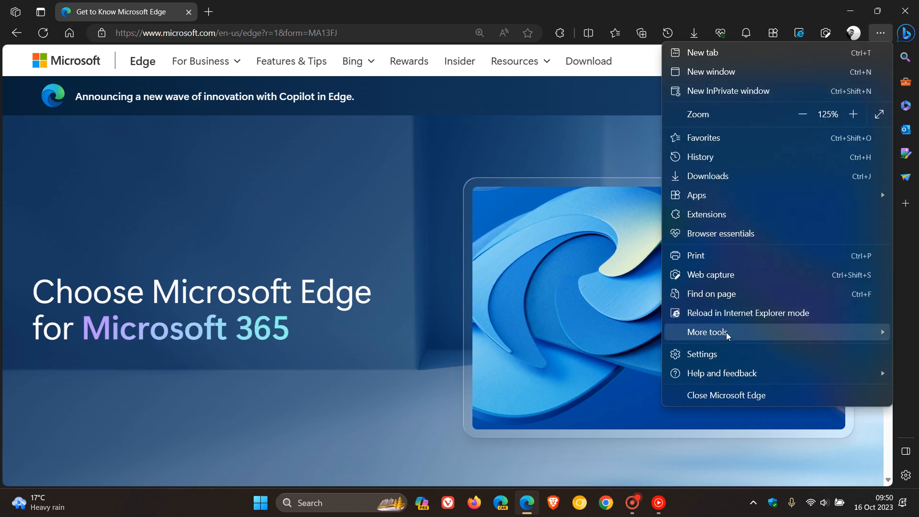
left_click(702, 355)
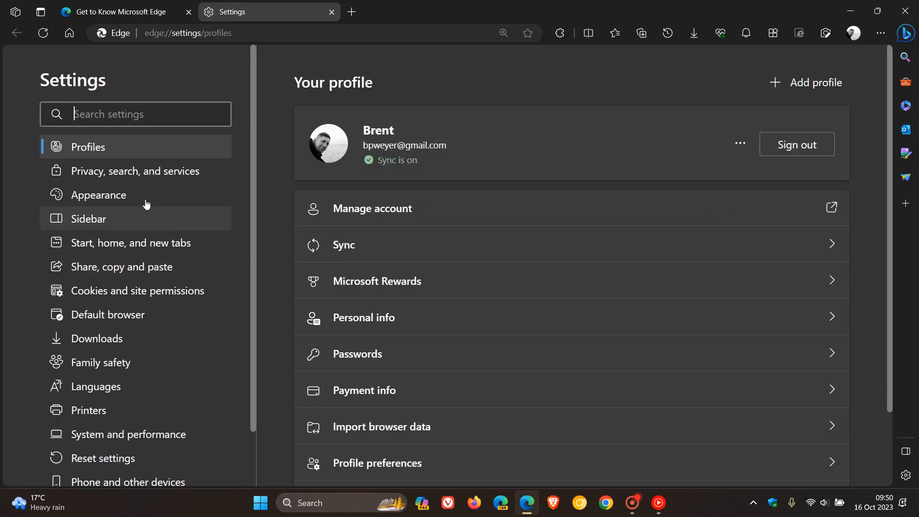
left_click(134, 171)
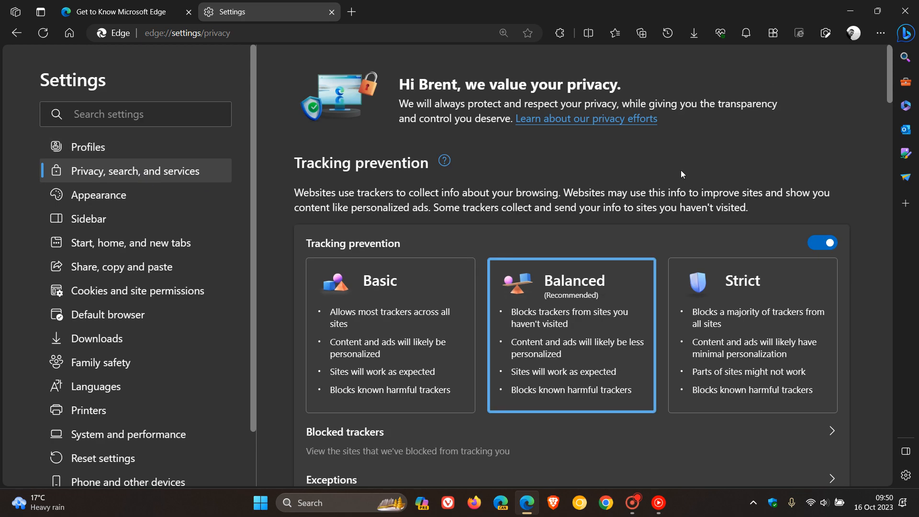
scroll("down", 3)
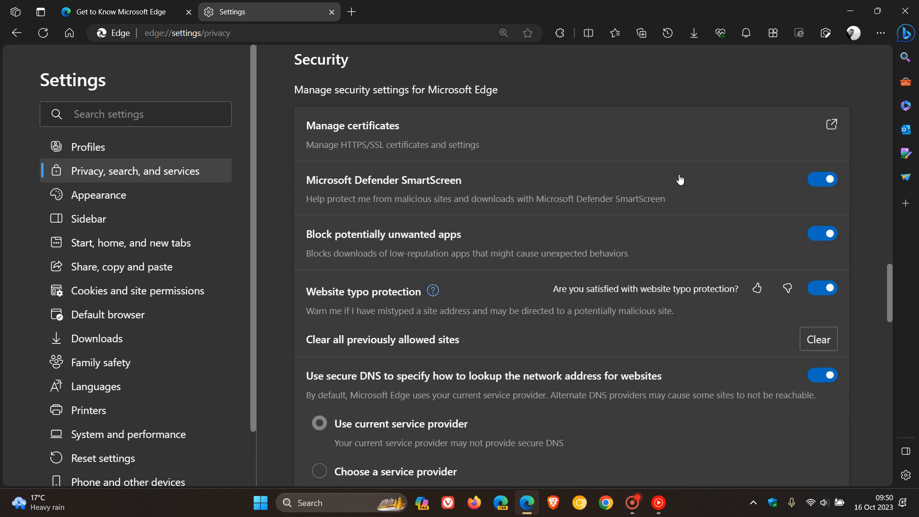
scroll("down", 3)
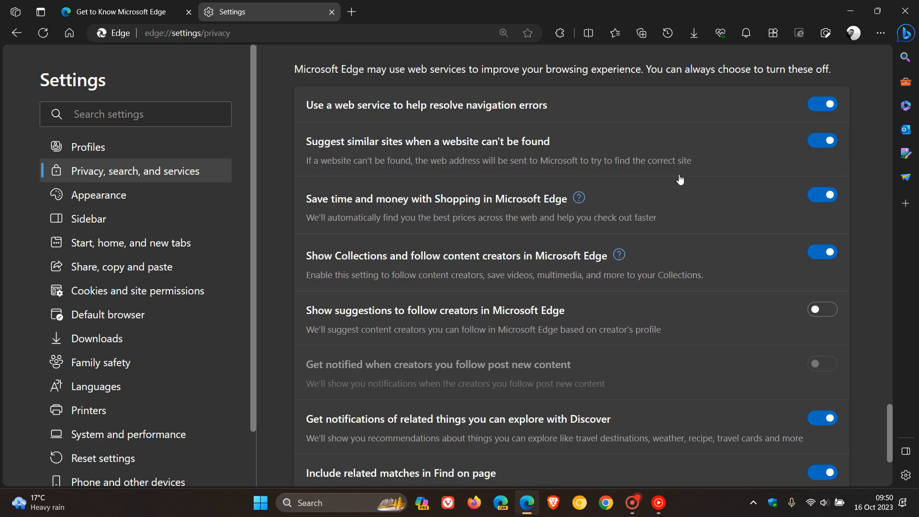
scroll("down", 3)
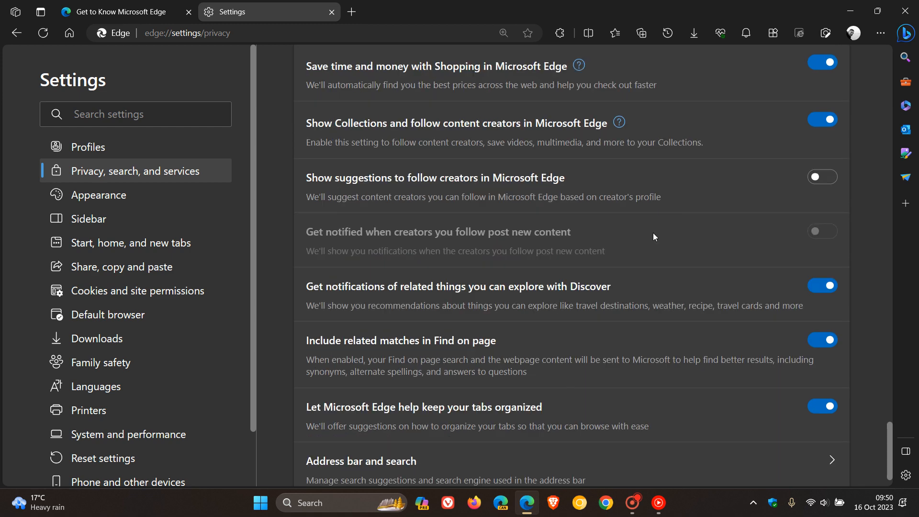
mouse_move(449, 355)
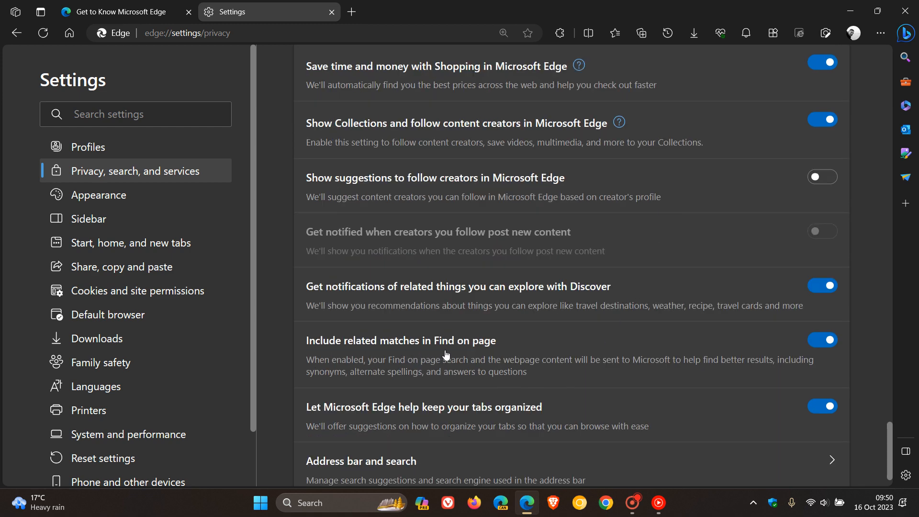
mouse_move(401, 375)
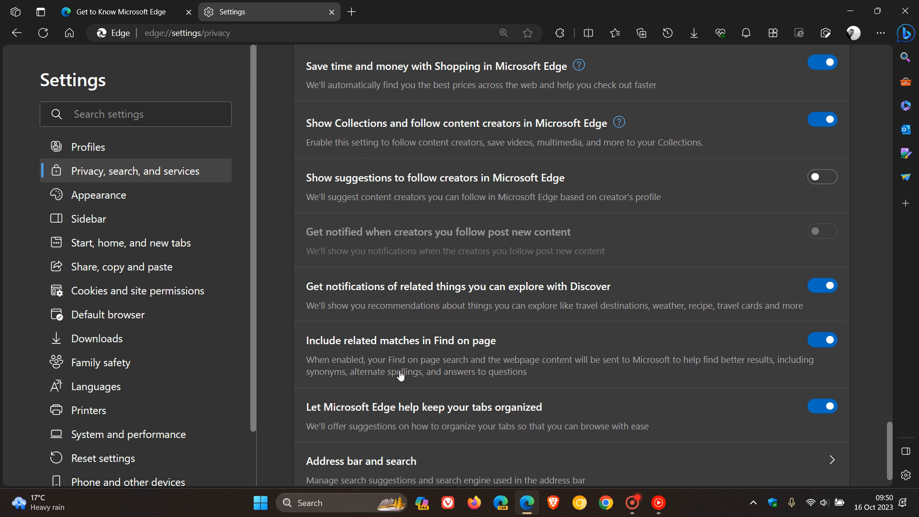
mouse_move(552, 375)
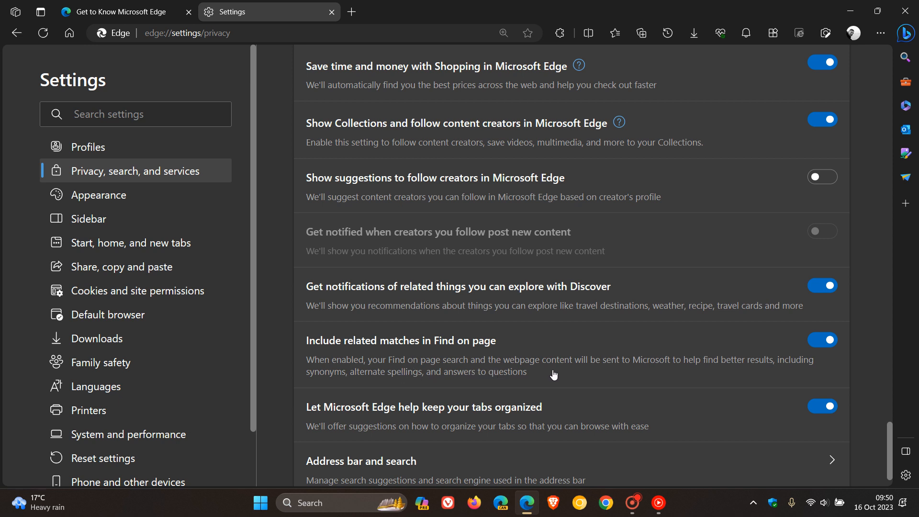
mouse_move(686, 376)
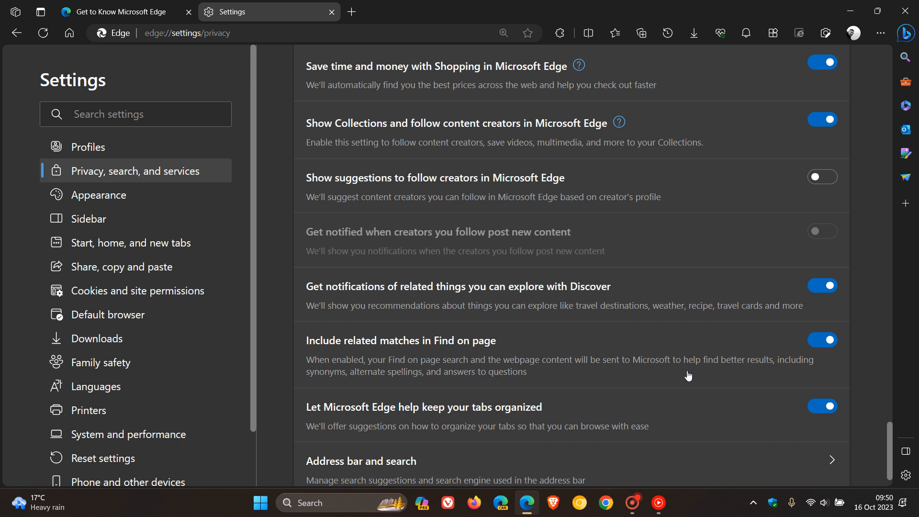
mouse_move(352, 391)
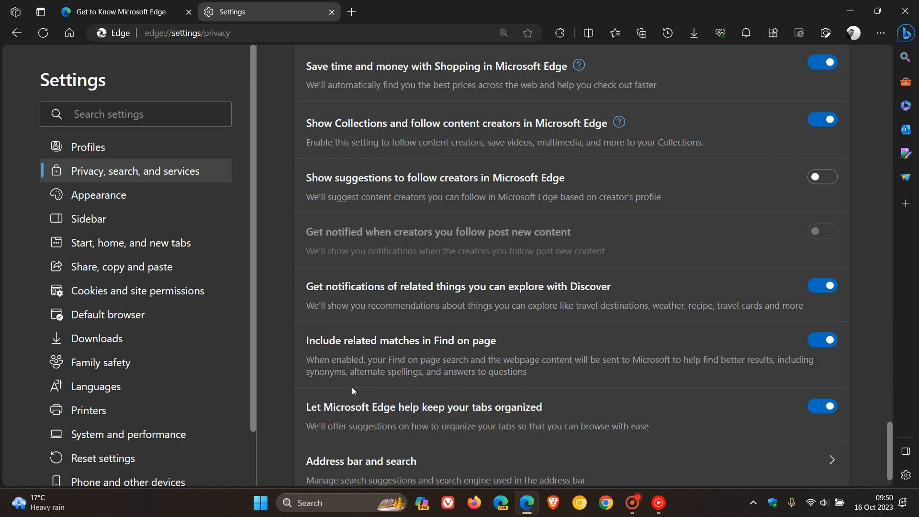
mouse_move(496, 393)
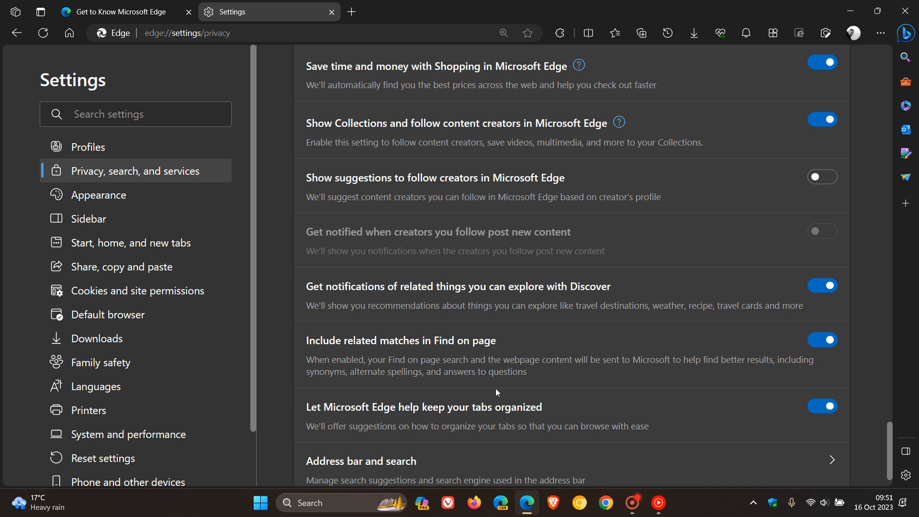
Step: Return the Settings tab to the new tab start page via Home
left_click(822, 339)
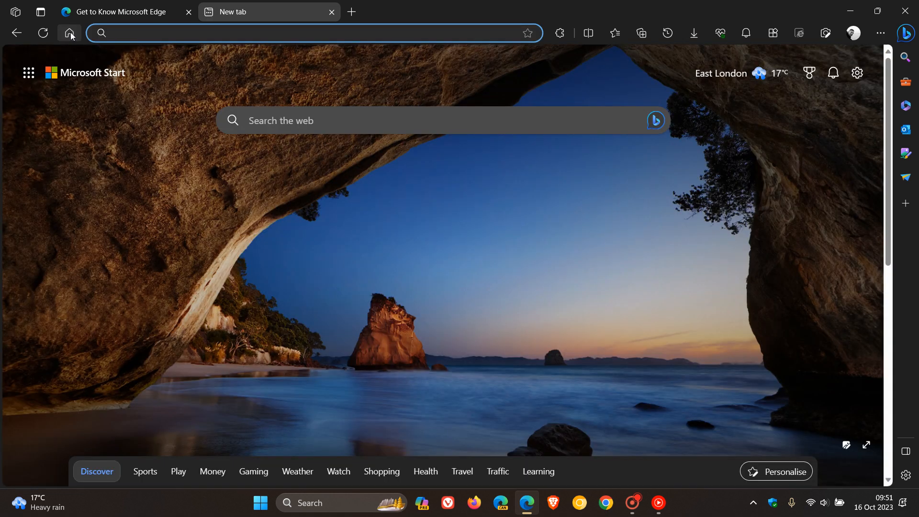
mouse_move(607, 295)
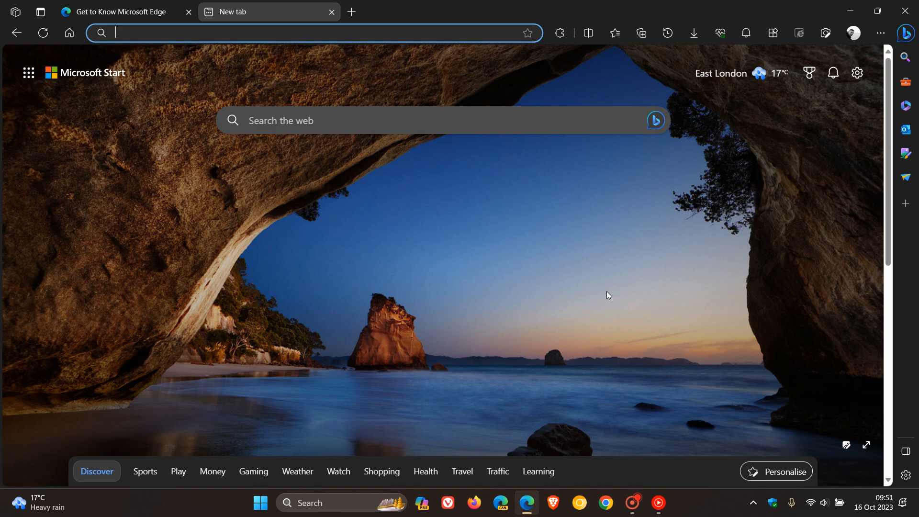
mouse_move(543, 226)
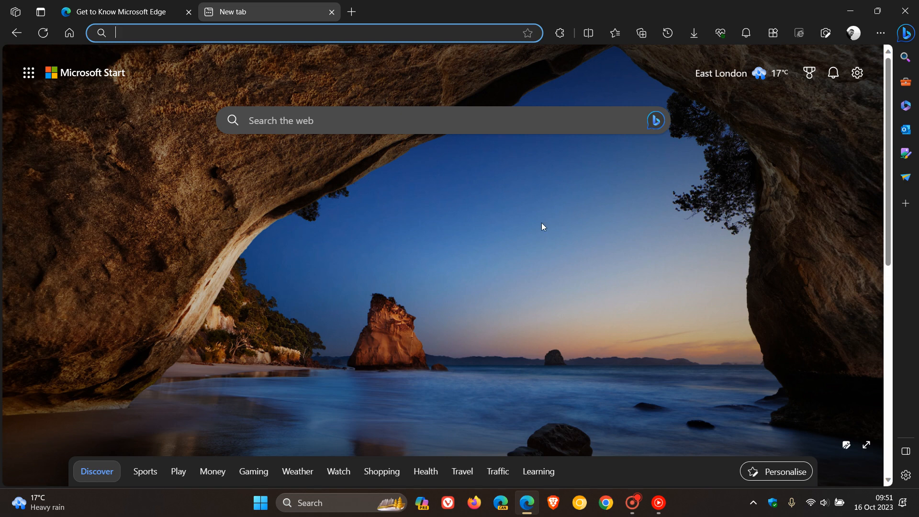